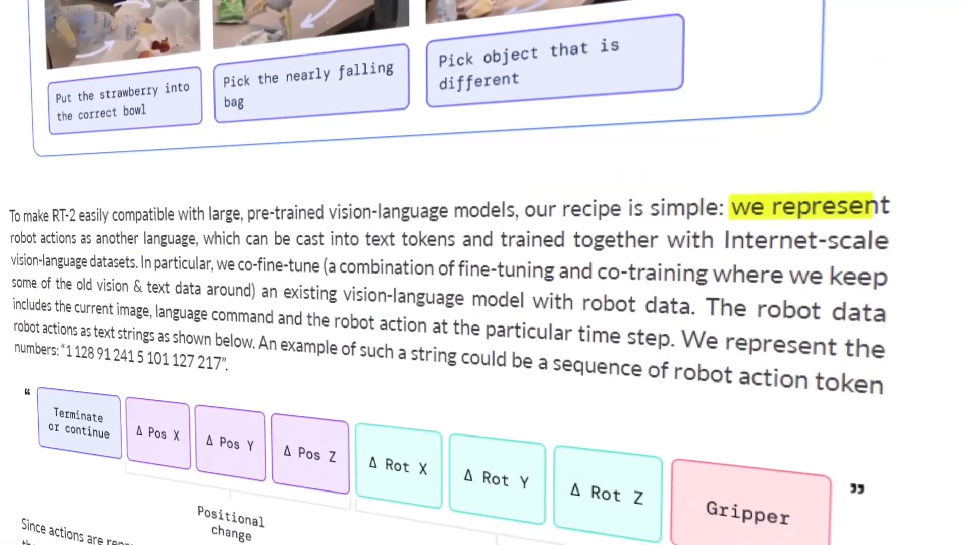
scroll(down, 3)
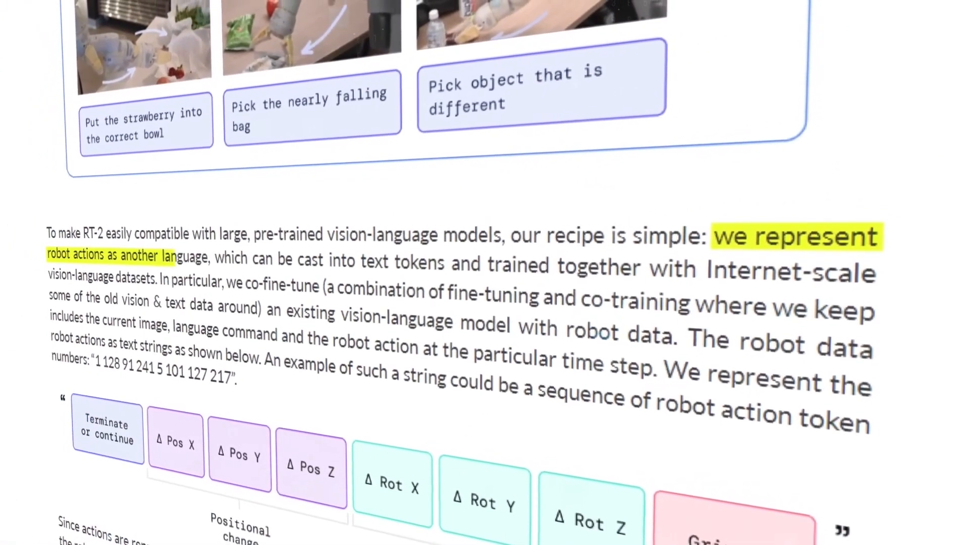